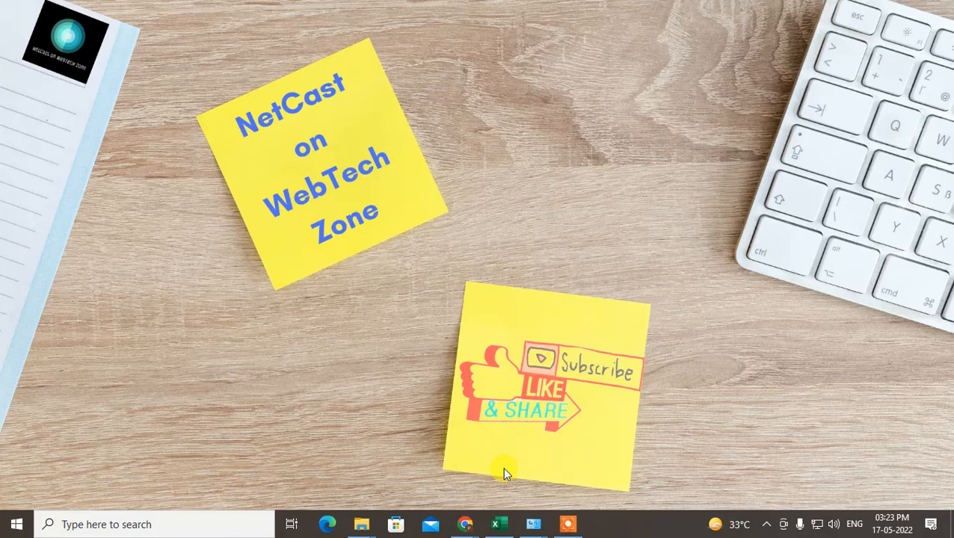
pyautogui.moveTo(757, 513)
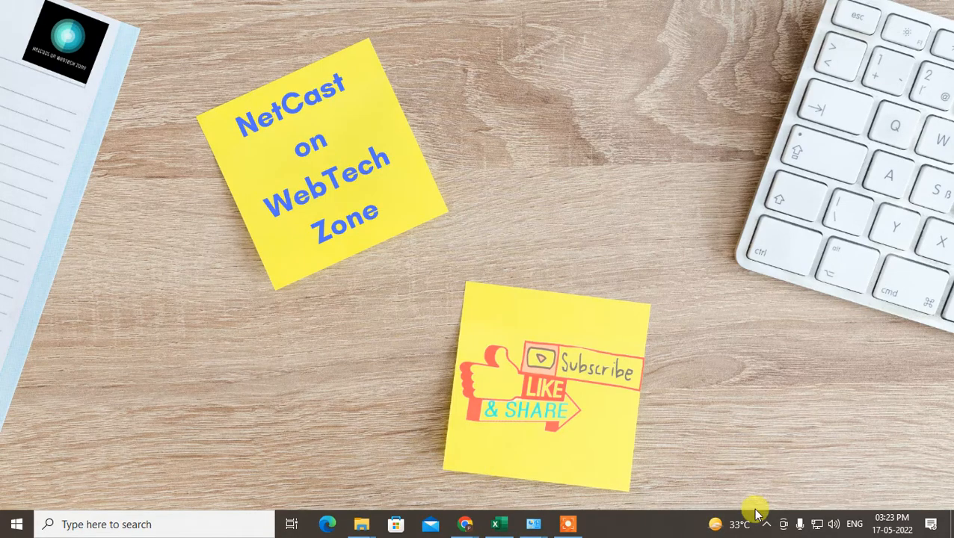
pyautogui.moveTo(610, 299)
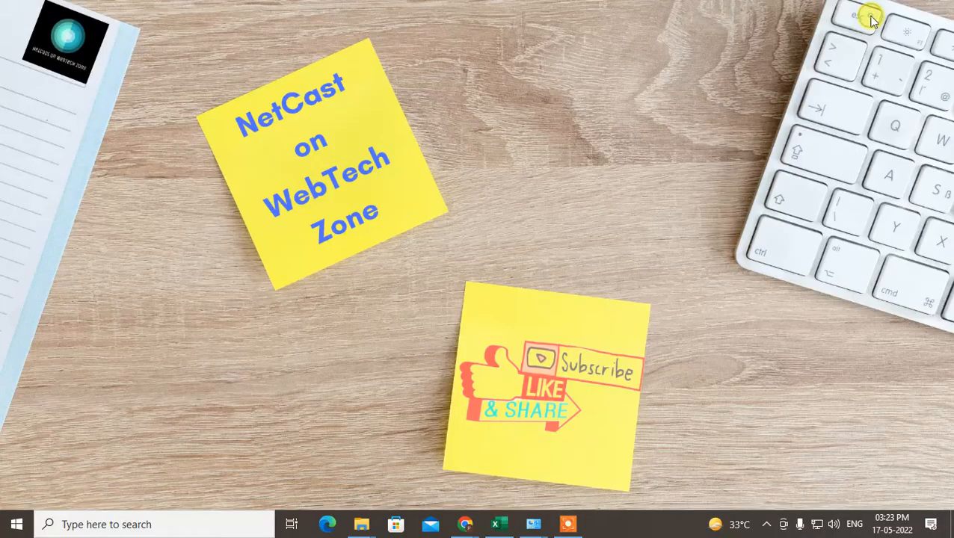
pyautogui.moveTo(736, 323)
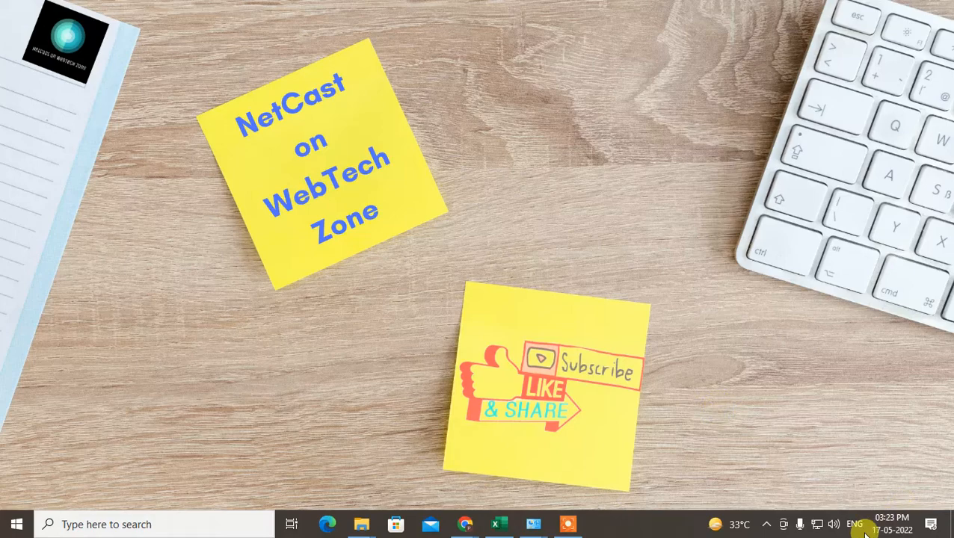
pyautogui.moveTo(766, 527)
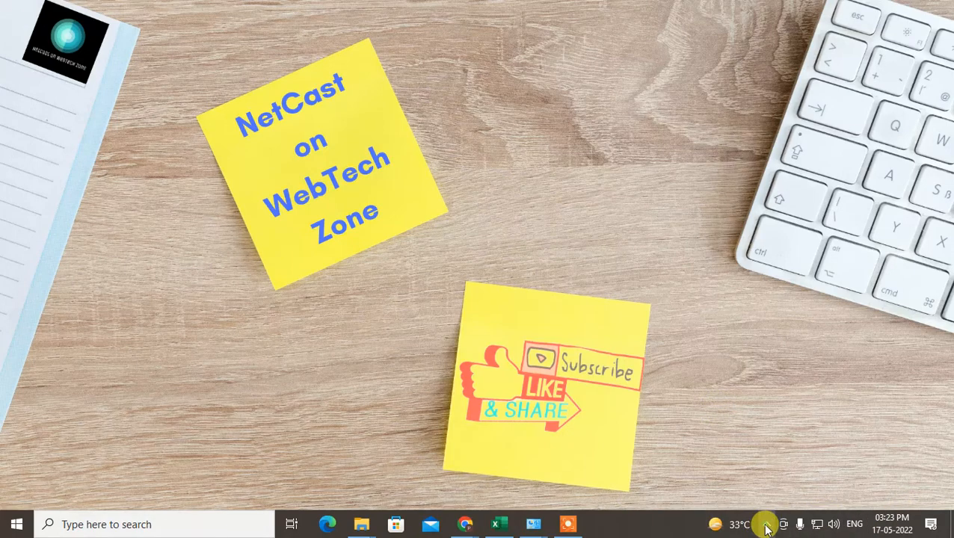
# Step: Uncheck Outlook's 'Hide When Minimized' tray option so the minimized window stays on the taskbar
pyautogui.click(769, 524)
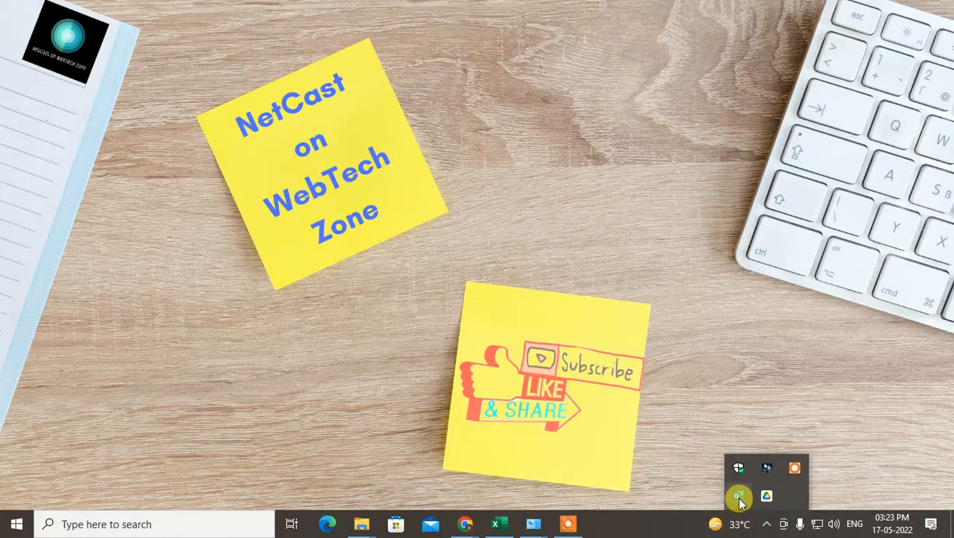
pyautogui.moveTo(739, 496)
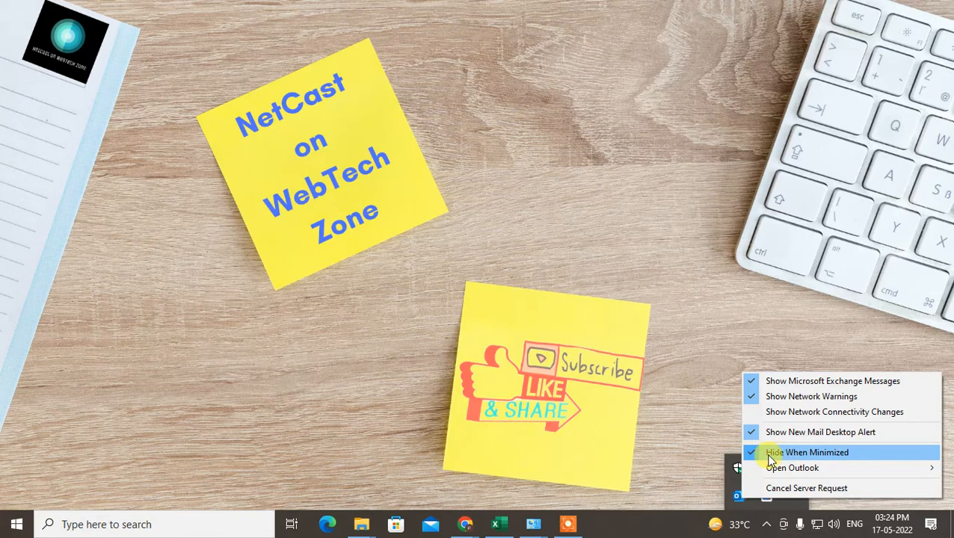
pyautogui.click(809, 451)
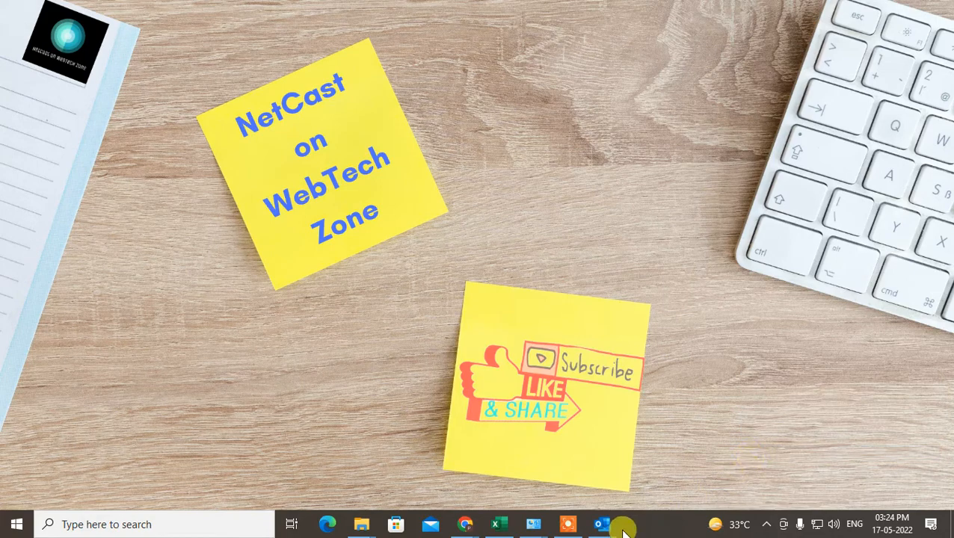
pyautogui.click(601, 523)
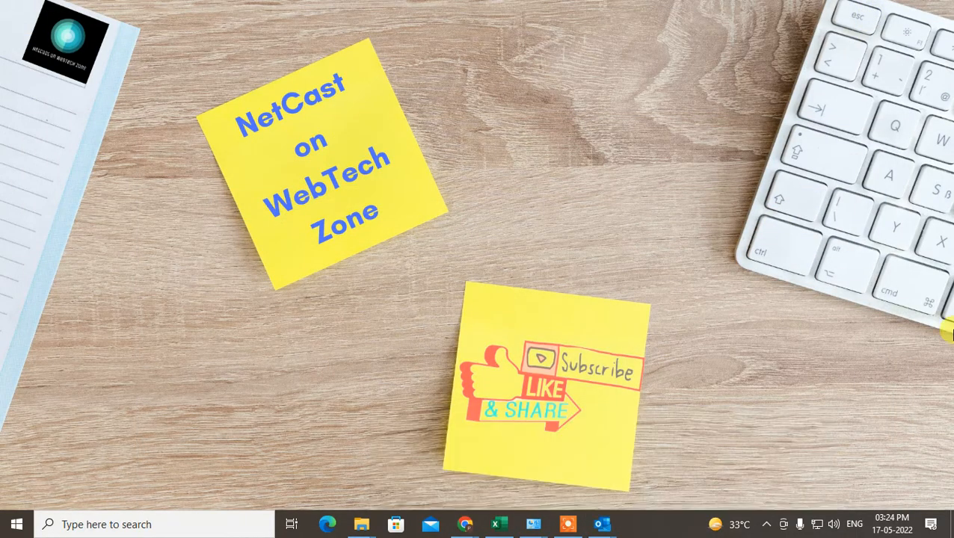
pyautogui.moveTo(451, 368)
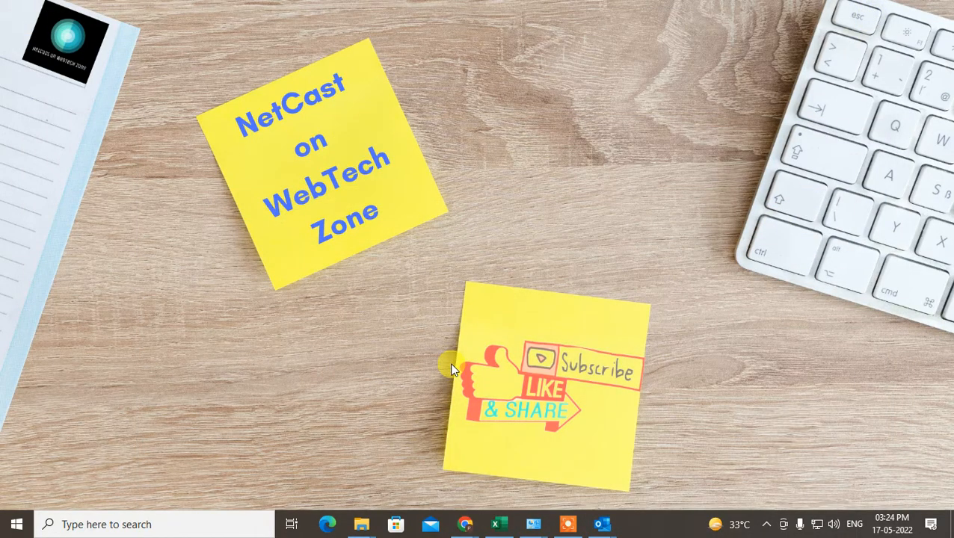